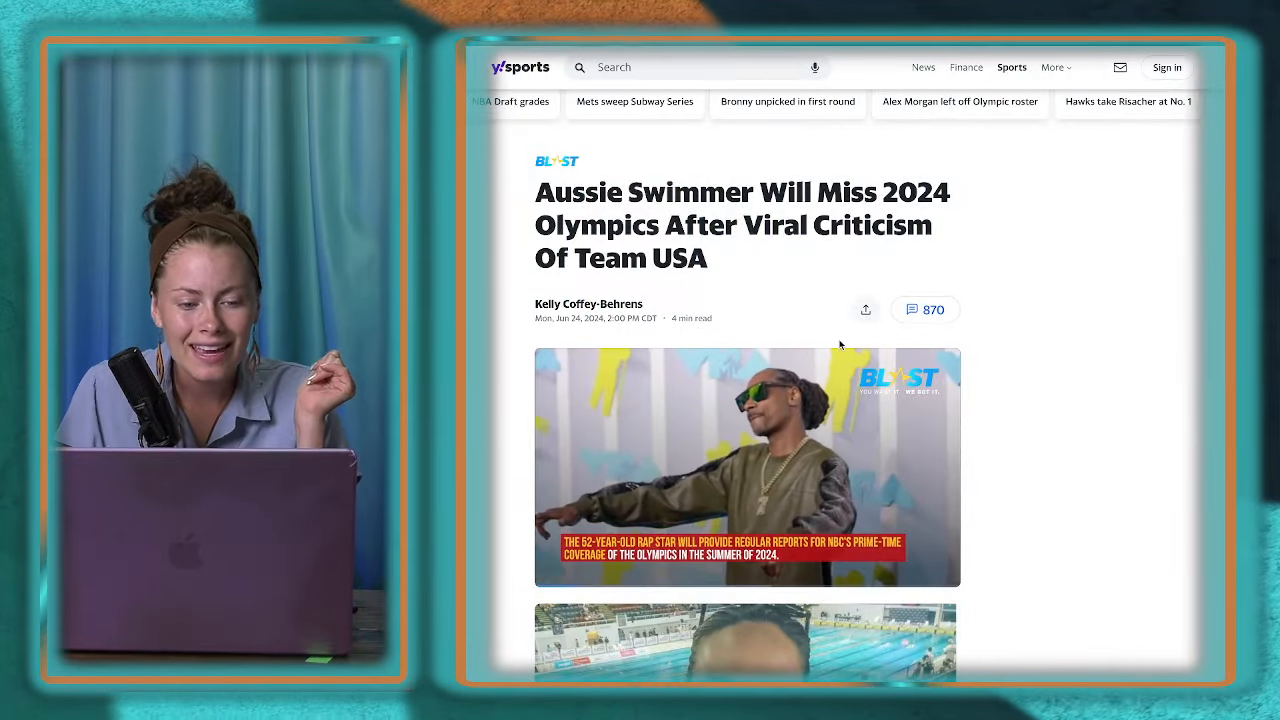
scroll(down, 3)
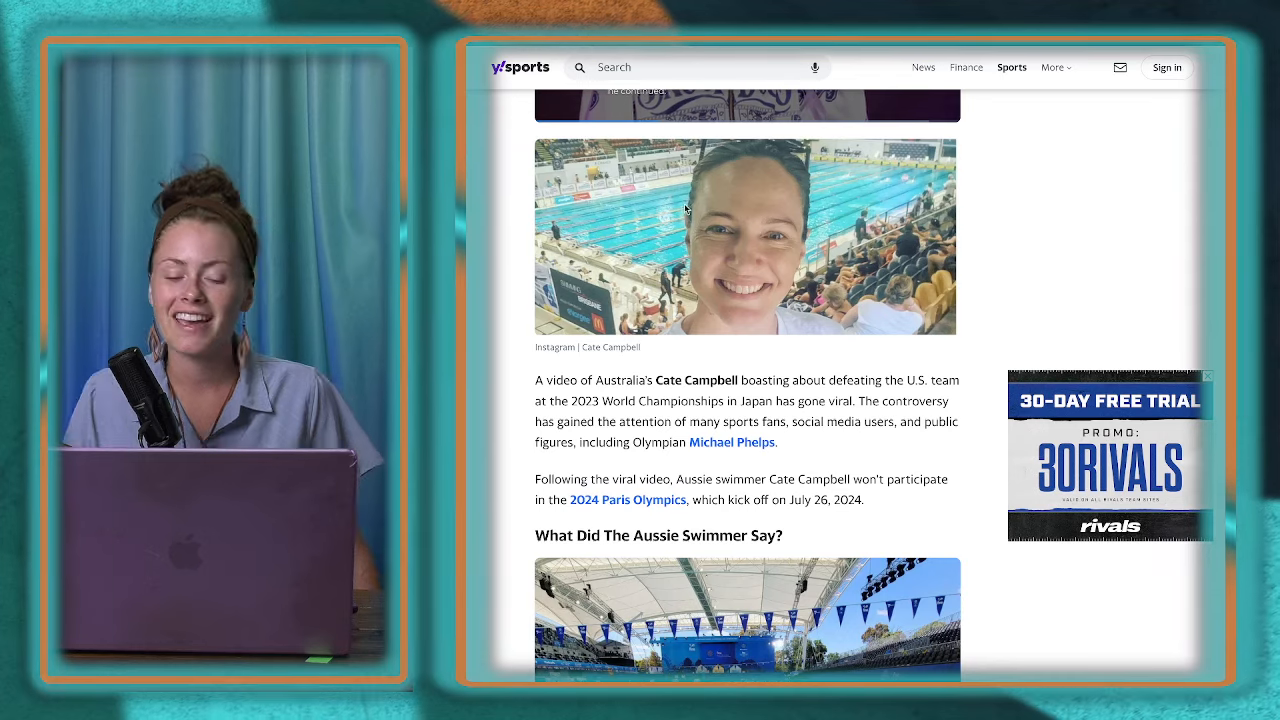
scroll(down, 3)
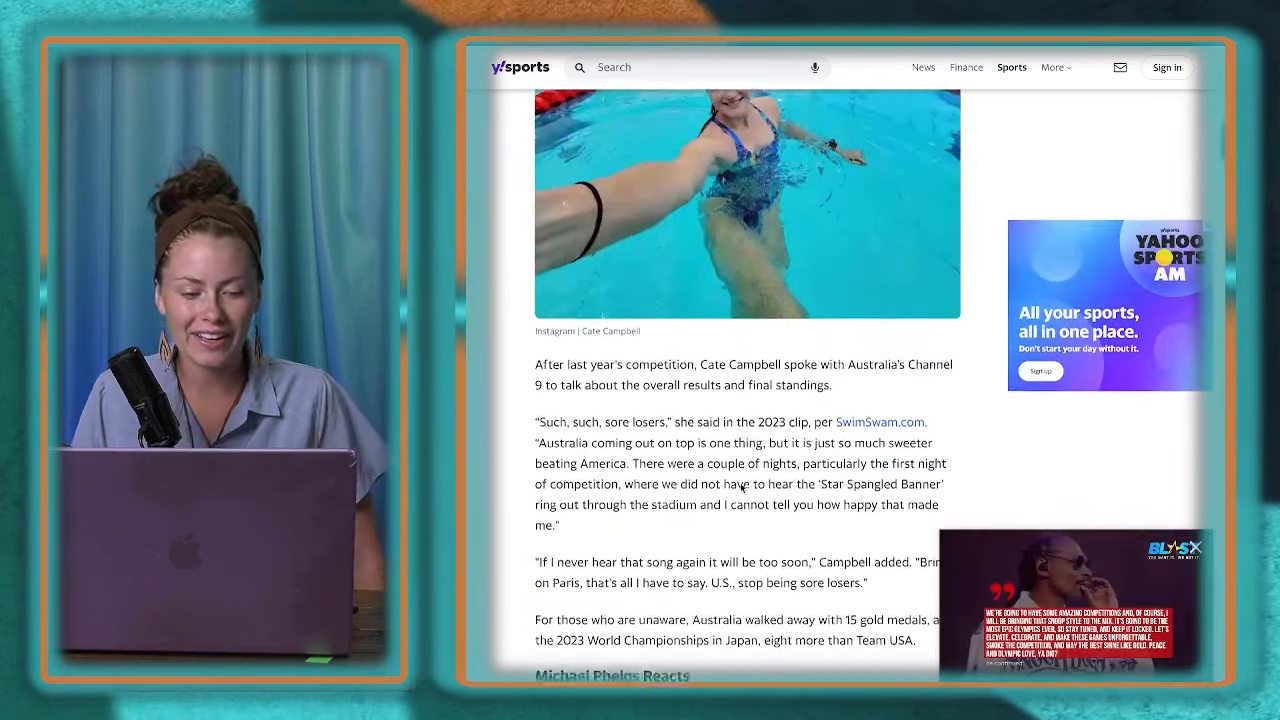
scroll(down, 3)
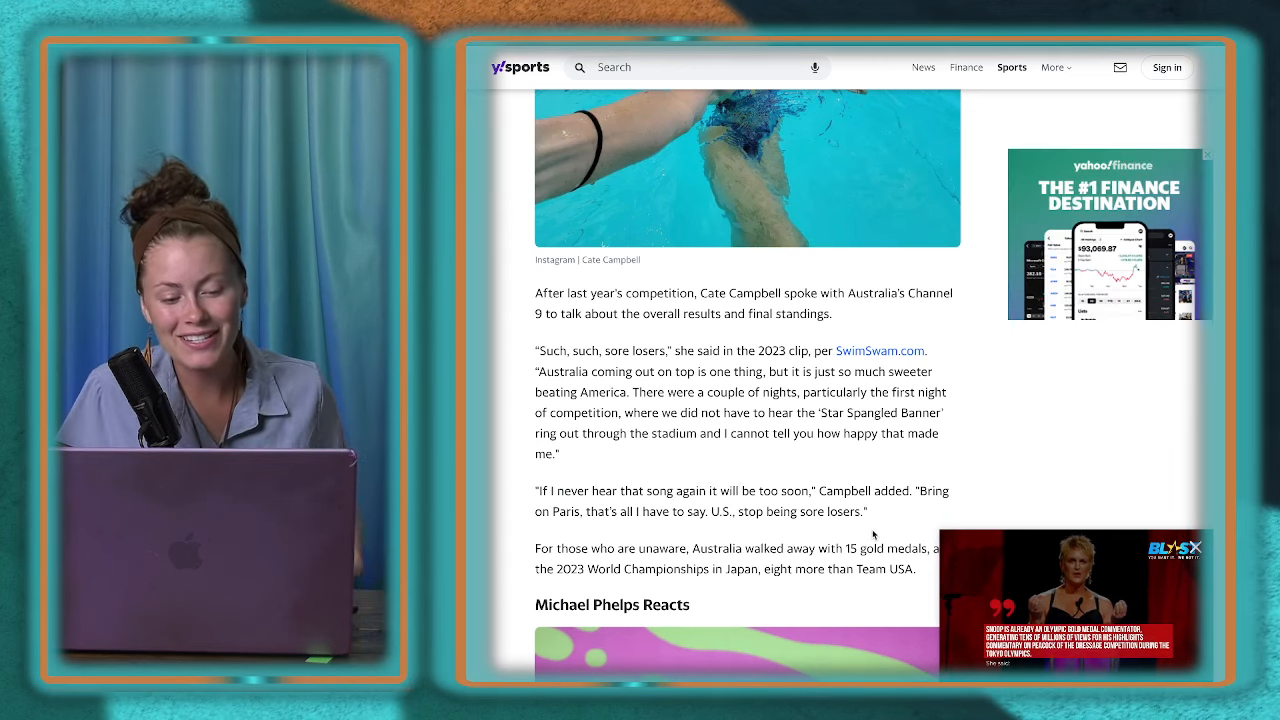
scroll(down, 3)
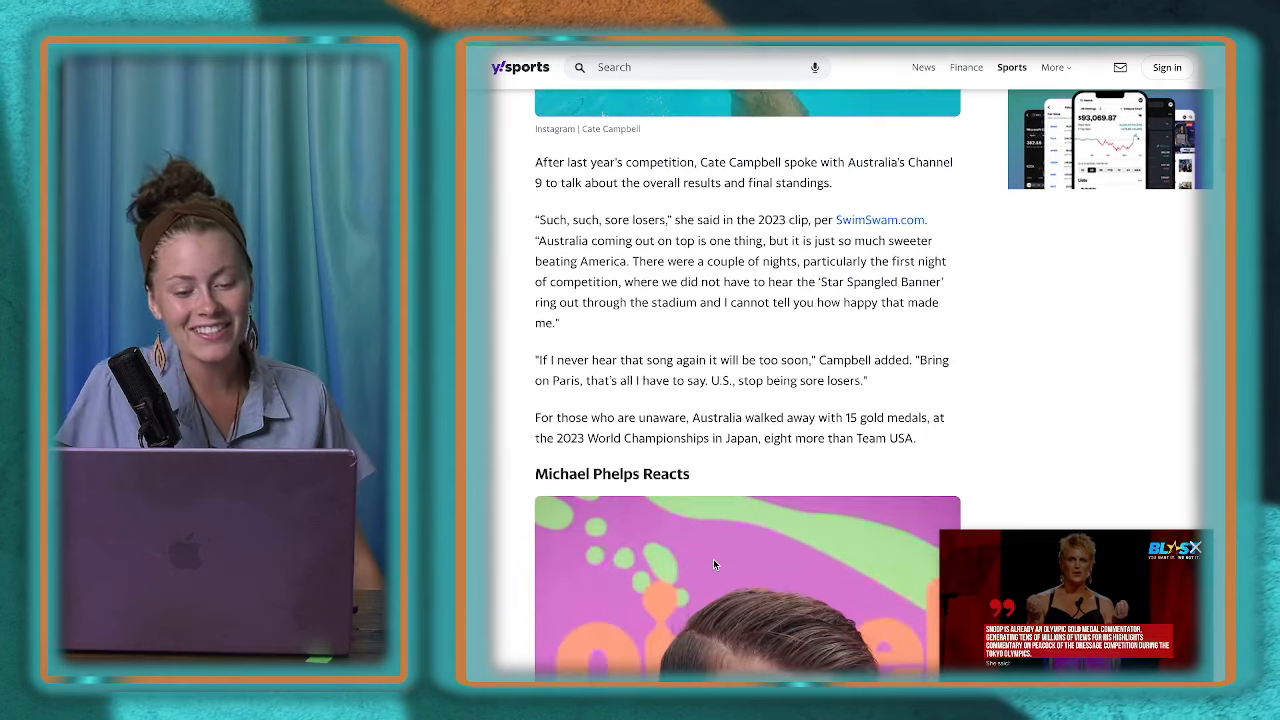
scroll(up, 3)
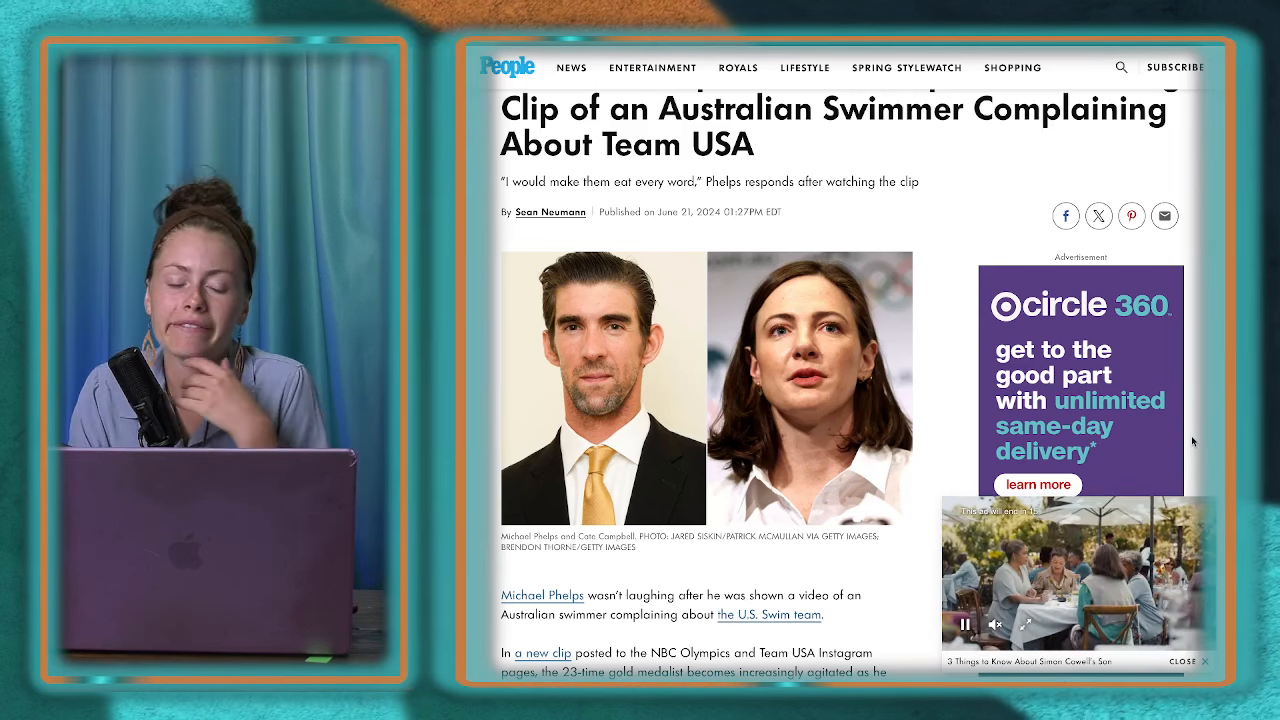
scroll(down, 3)
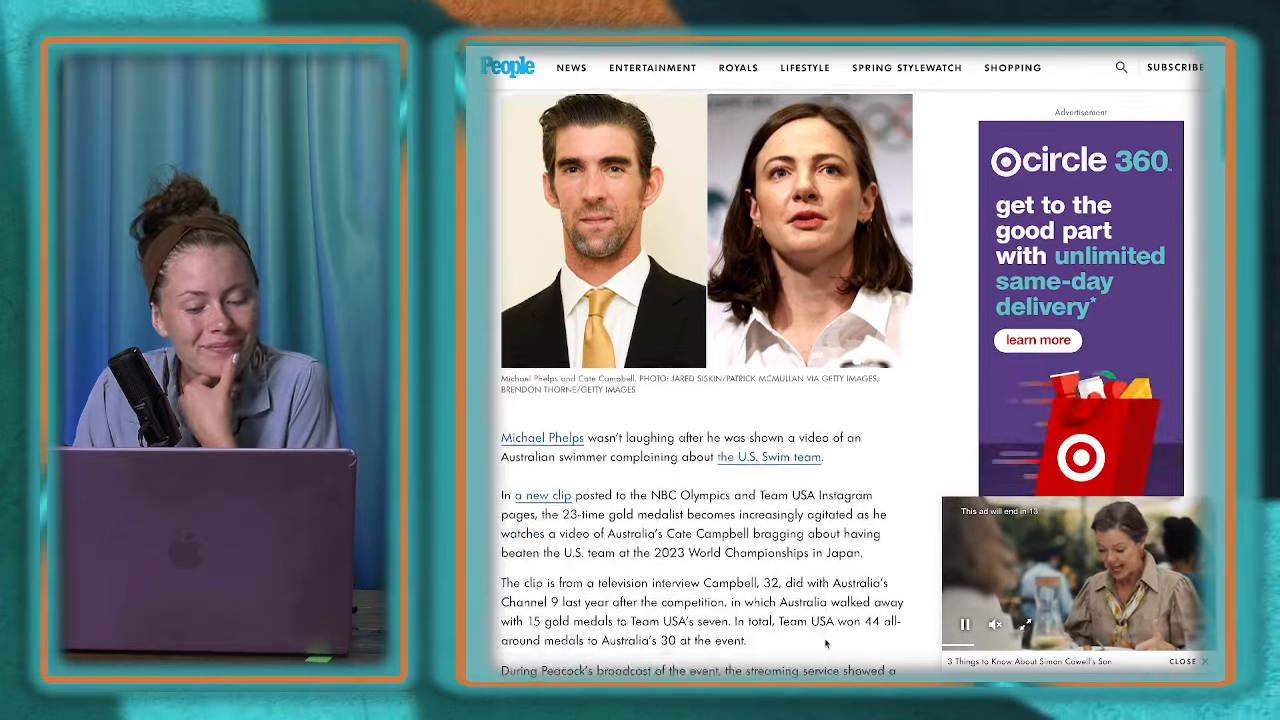
scroll(down, 3)
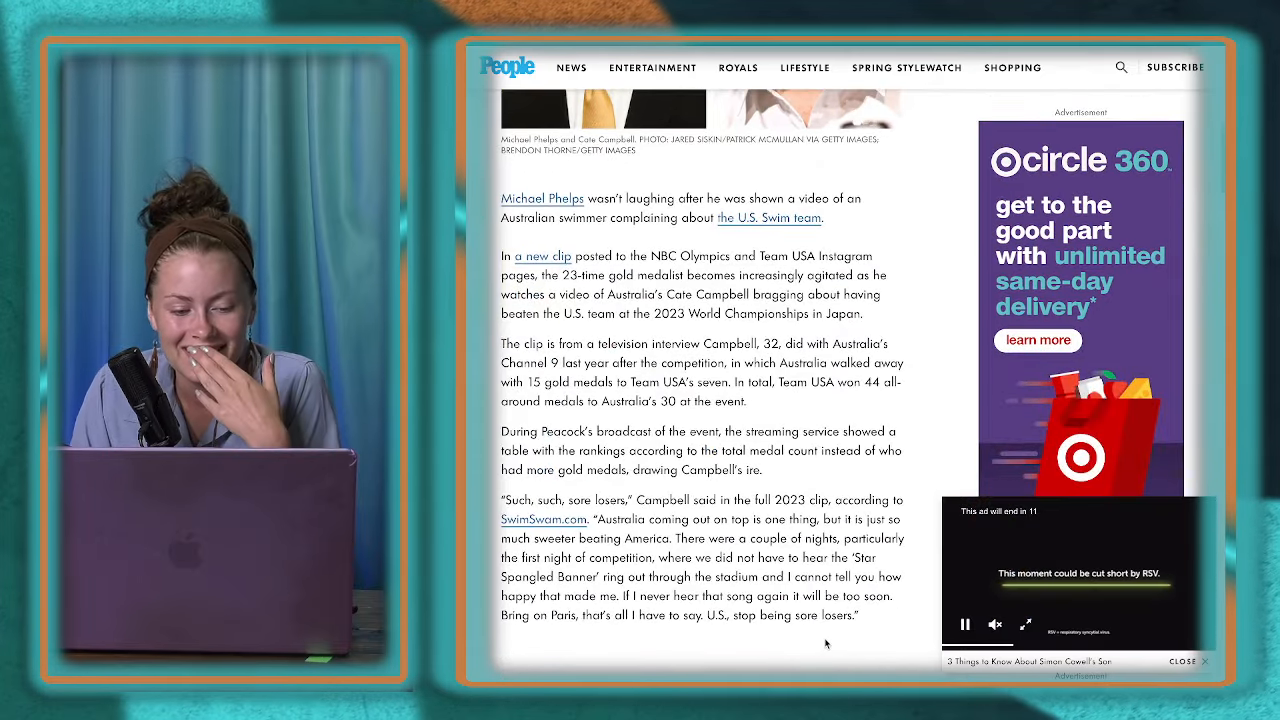
scroll(down, 3)
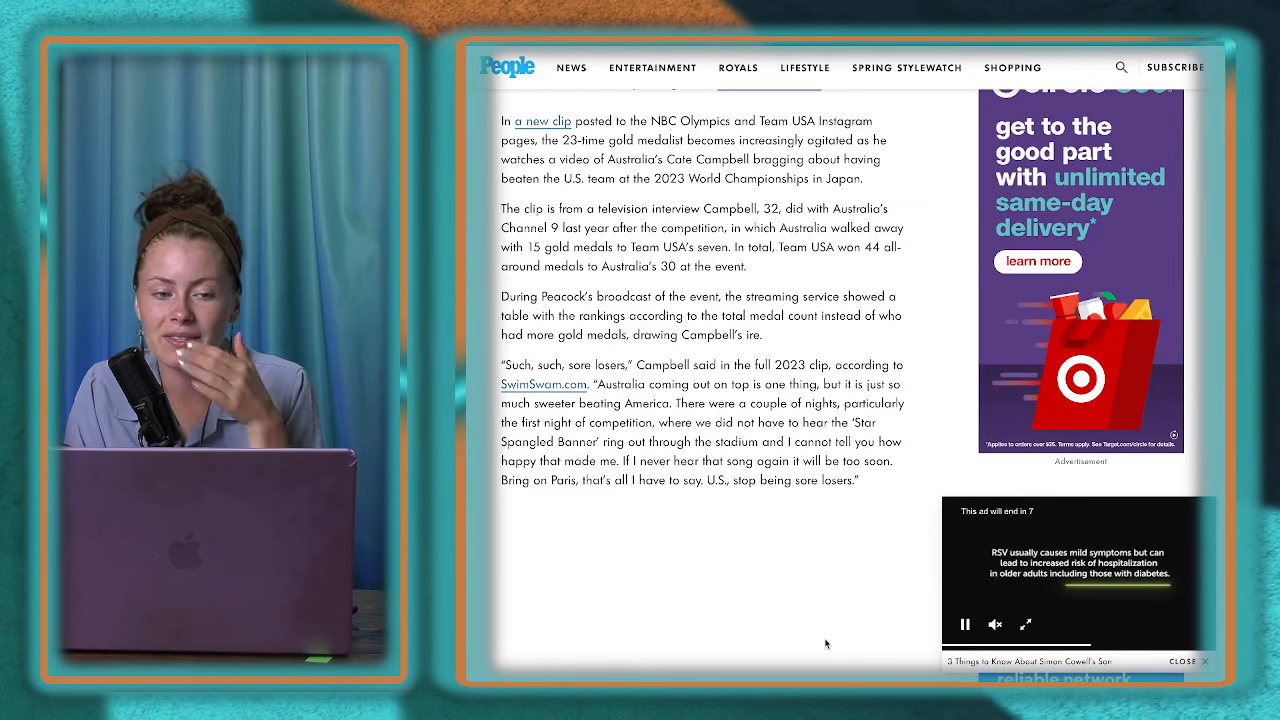
scroll(down, 3)
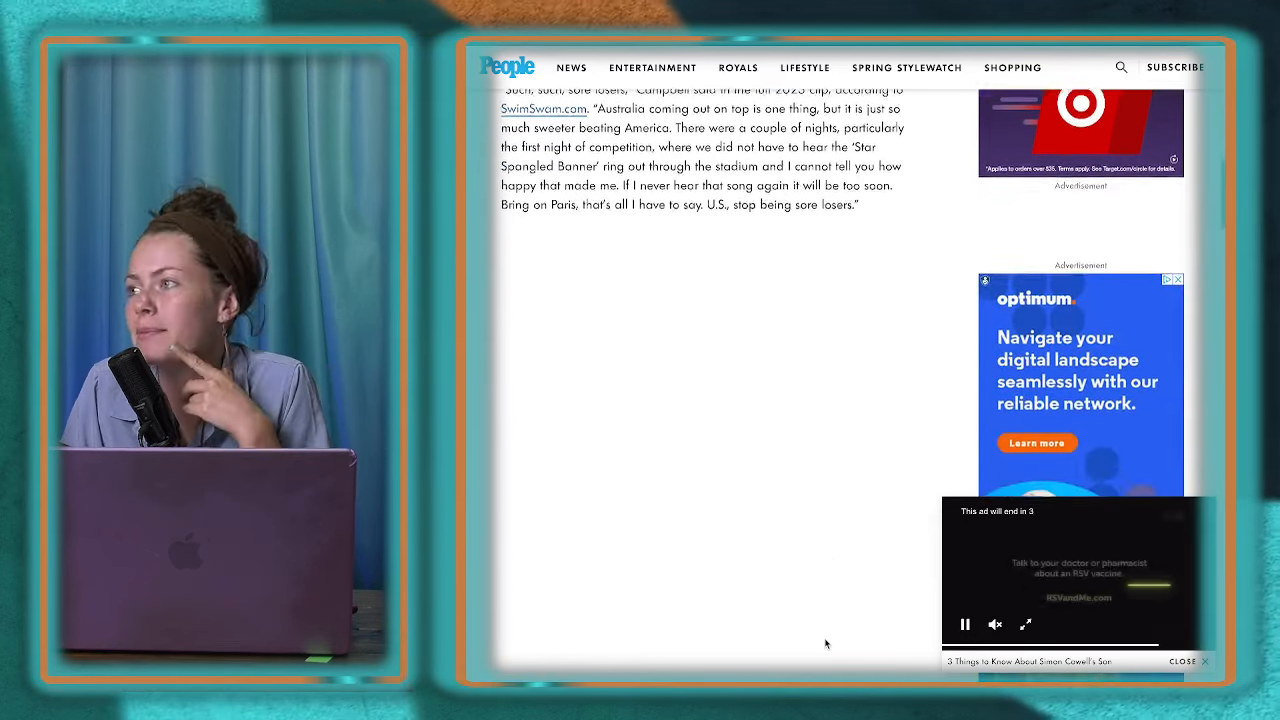
scroll(down, 3)
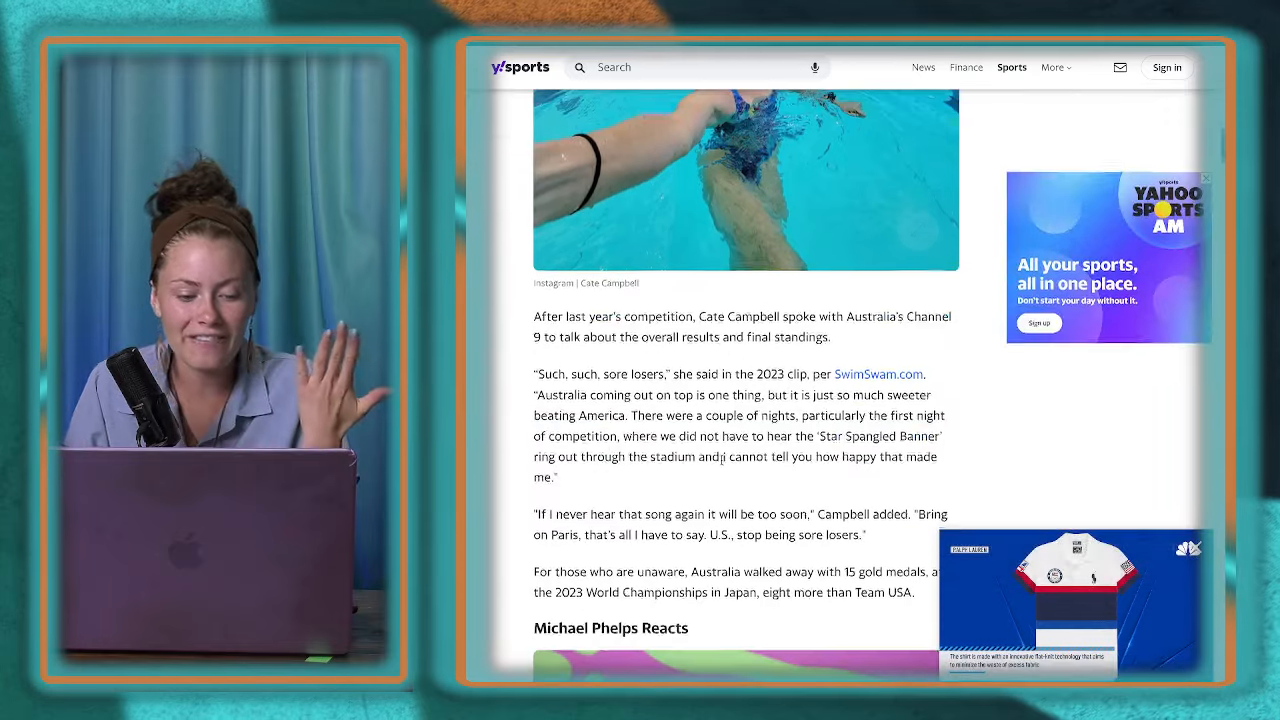
scroll(down, 3)
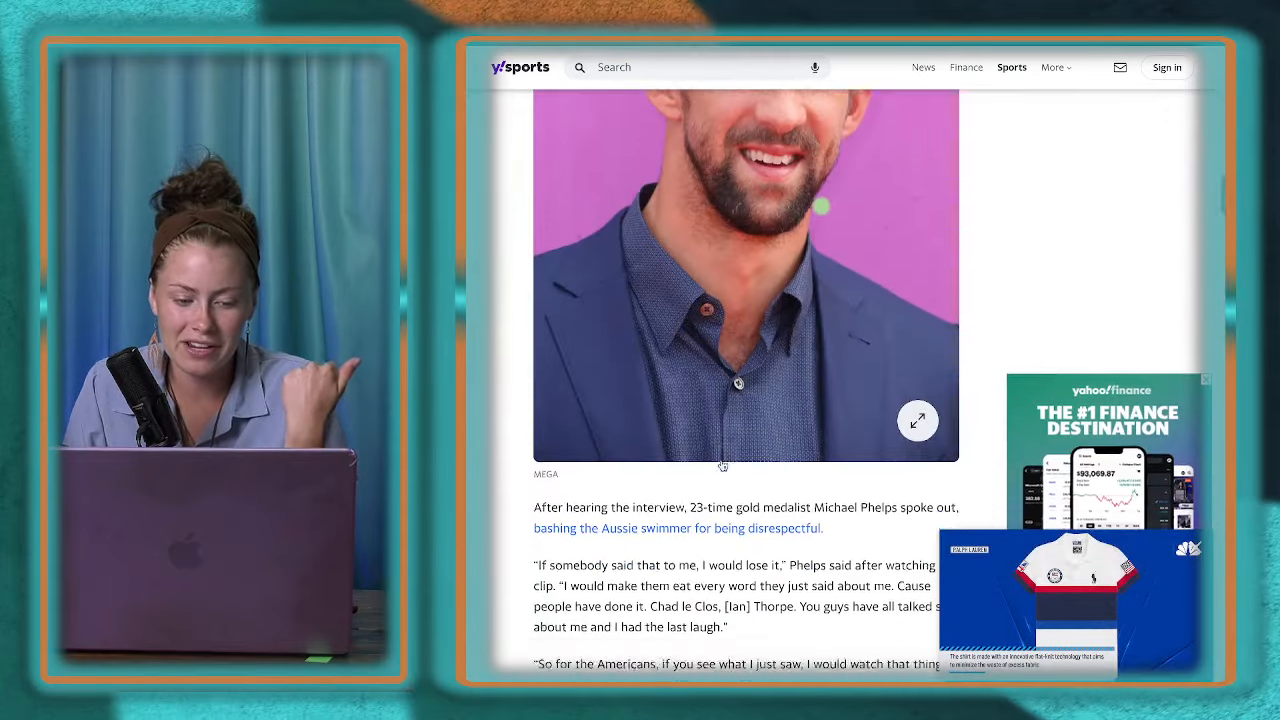
scroll(down, 3)
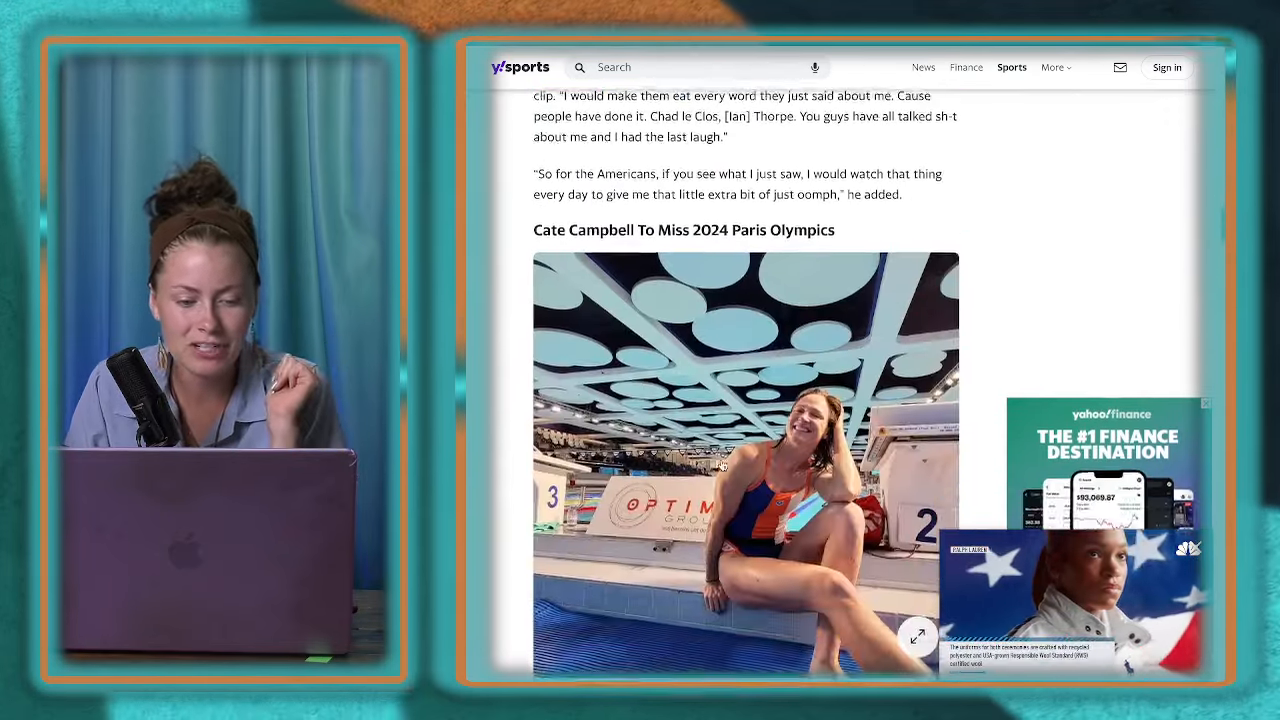
scroll(down, 3)
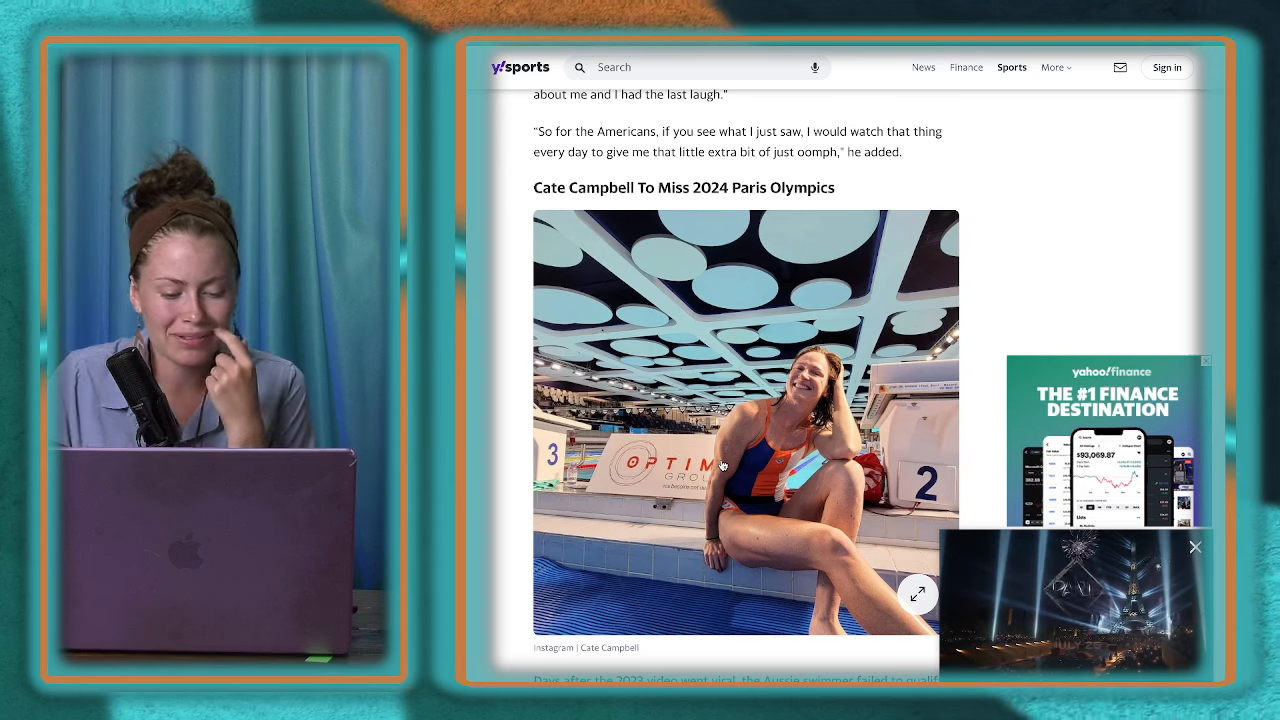
scroll(down, 3)
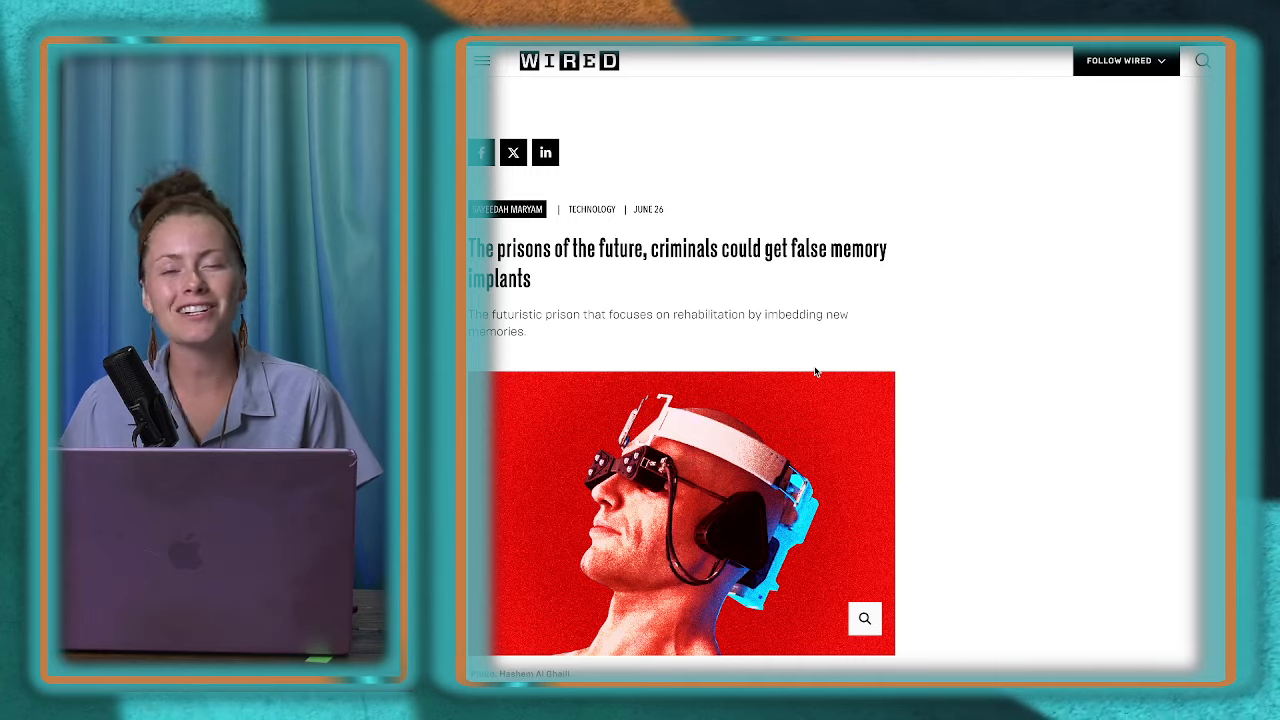
scroll(down, 3)
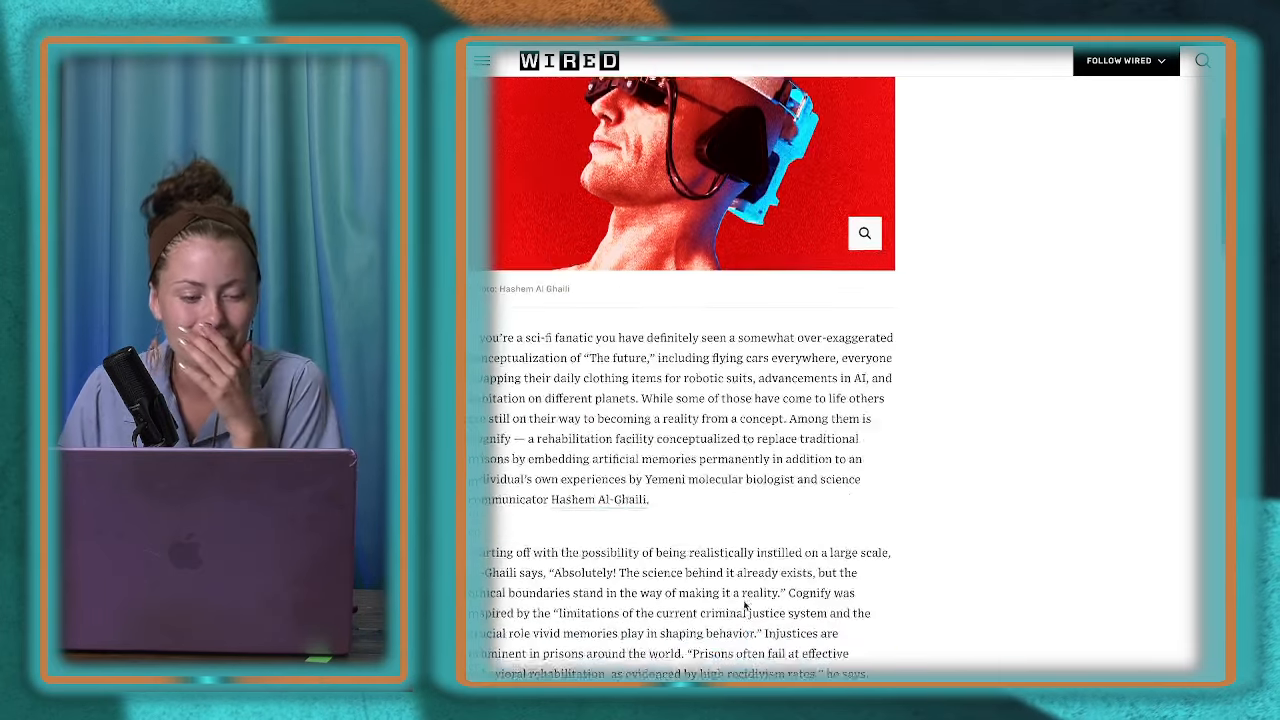
scroll(down, 3)
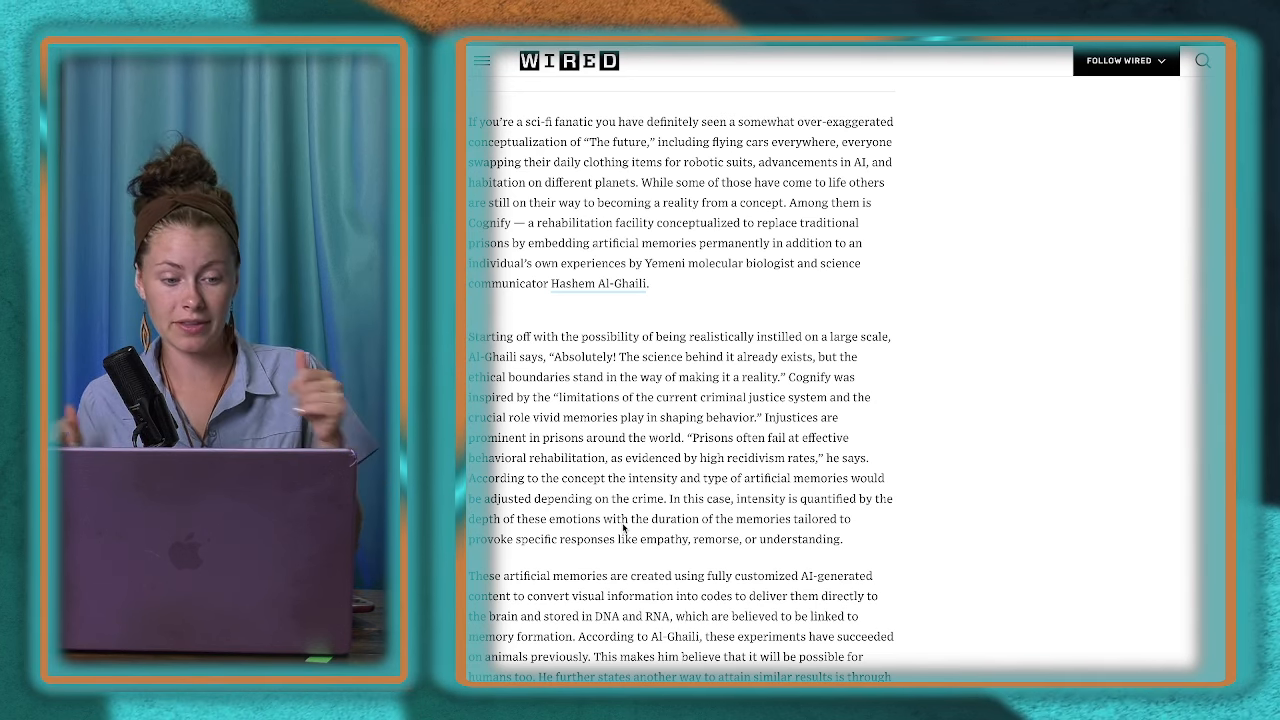
scroll(down, 3)
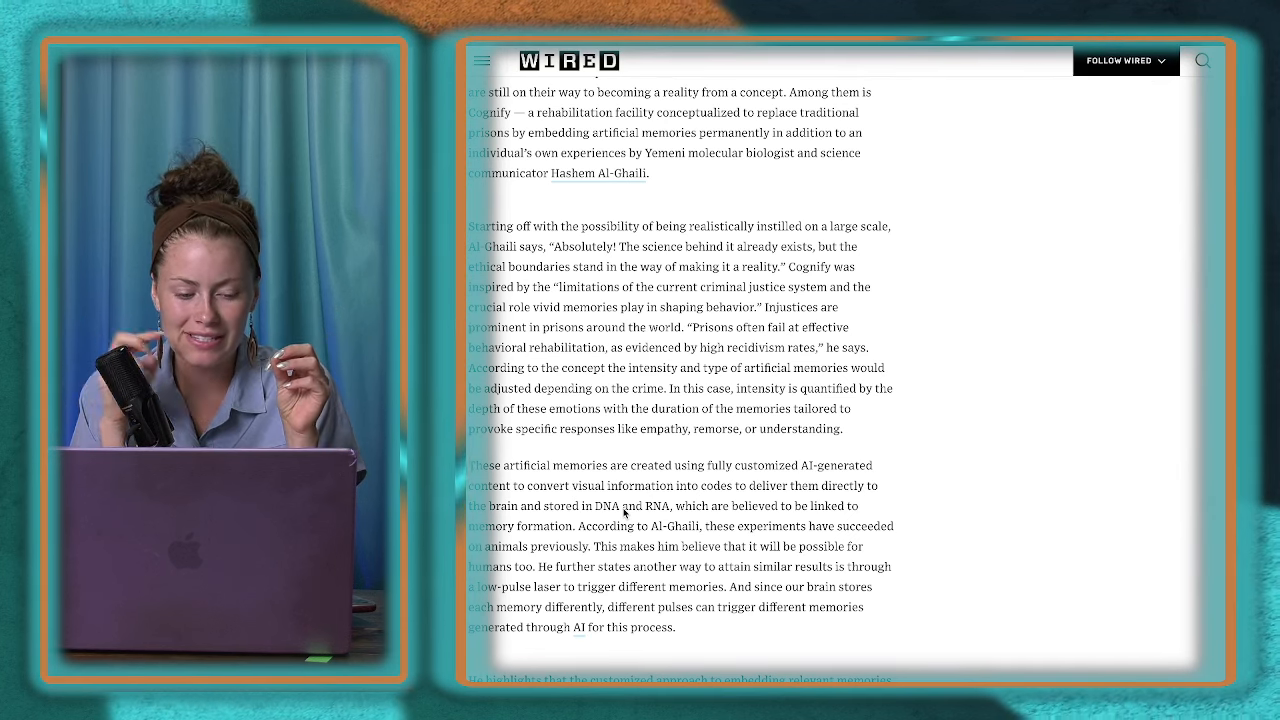
scroll(down, 3)
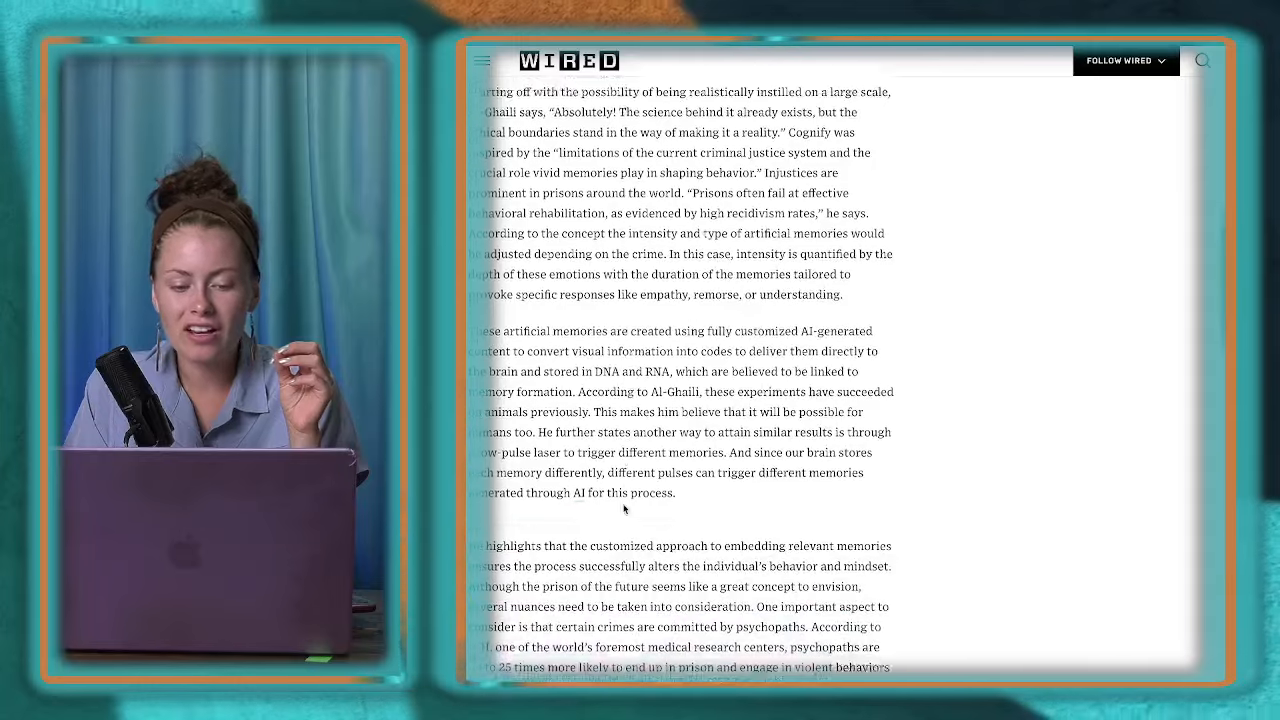
scroll(down, 3)
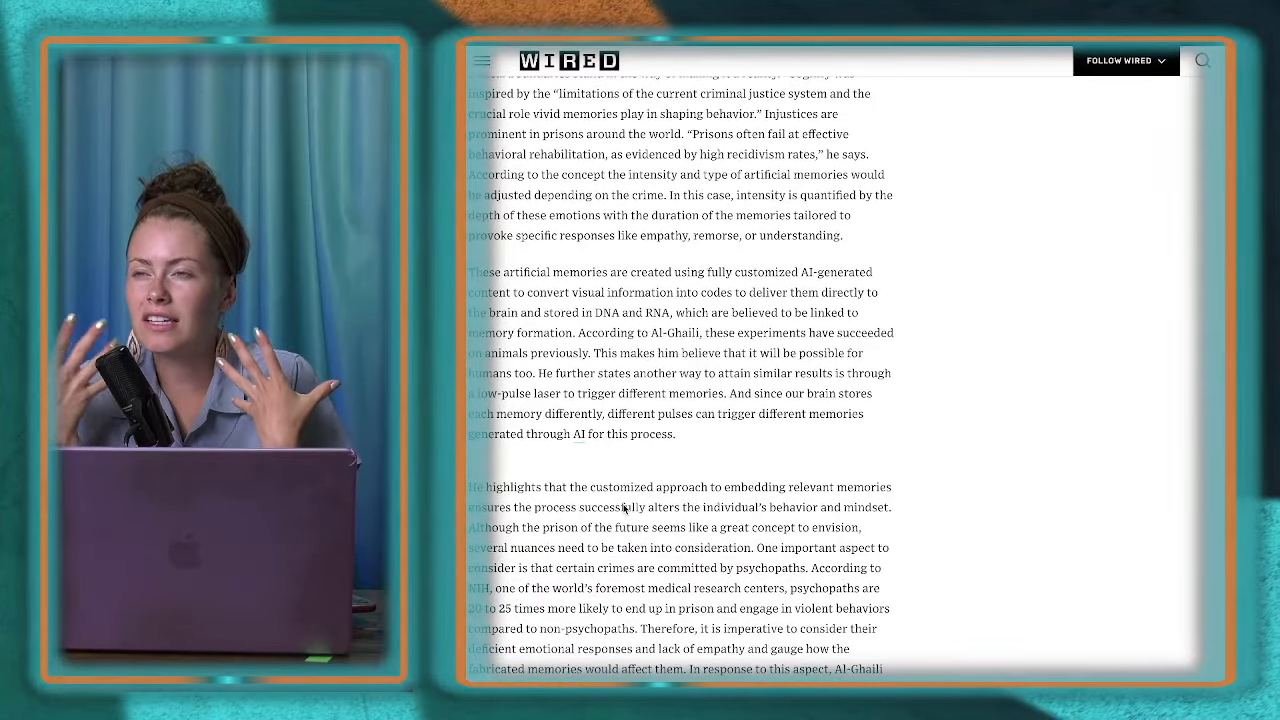